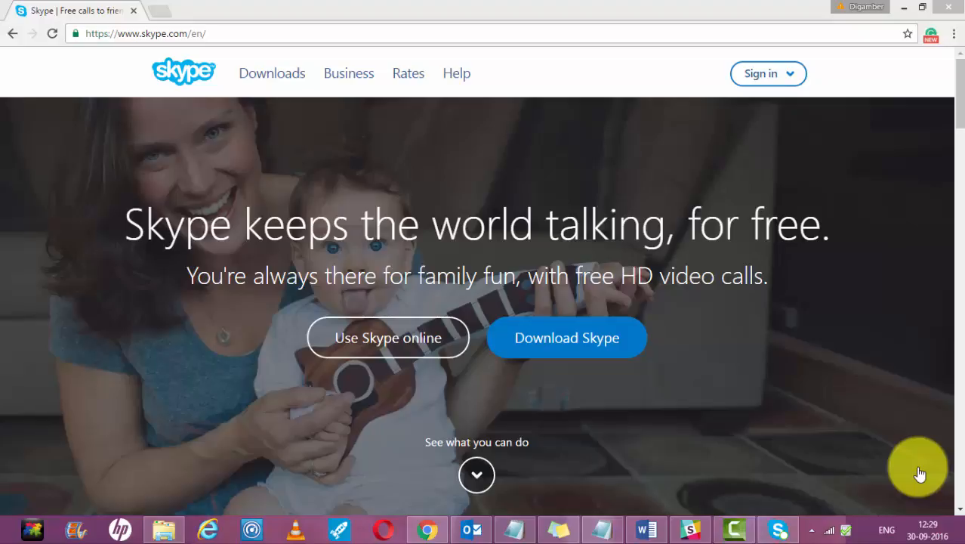
{"action": "mouse_move", "coordinate": [840, 315]}
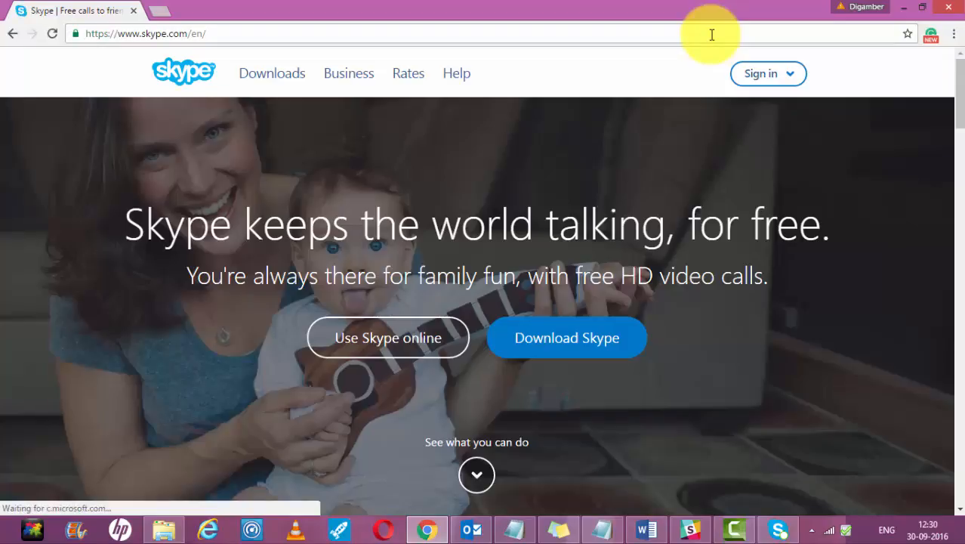
{"action": "mouse_move", "coordinate": [626, 179]}
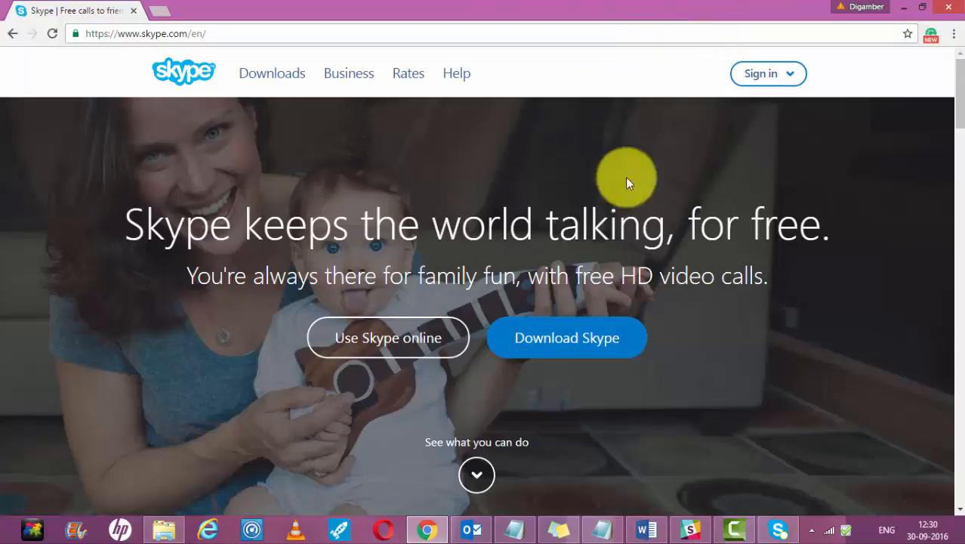
{"action": "mouse_move", "coordinate": [544, 315]}
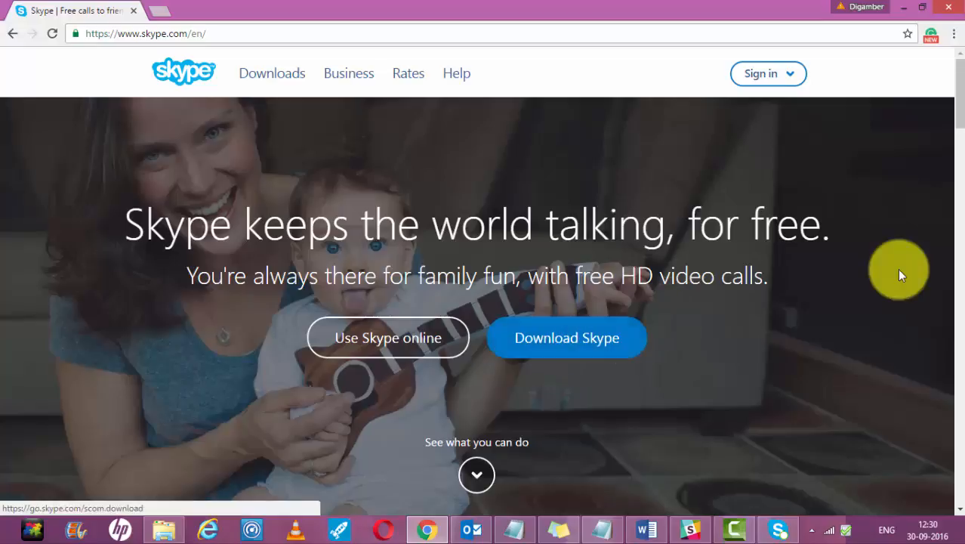
{"action": "mouse_move", "coordinate": [951, 102]}
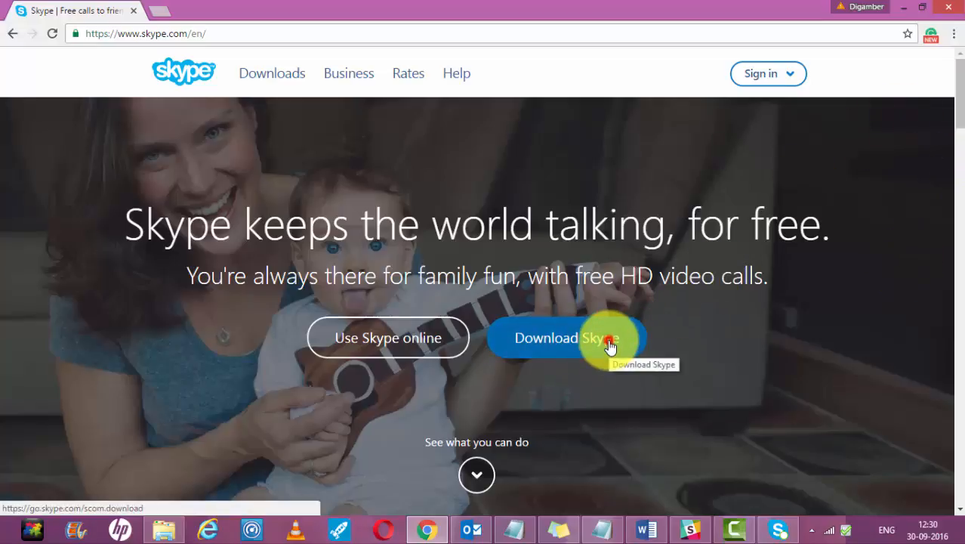
- Go to Skype's download page for computers and scroll to the Skype for Windows section
{"action": "left_click", "coordinate": [566, 337]}
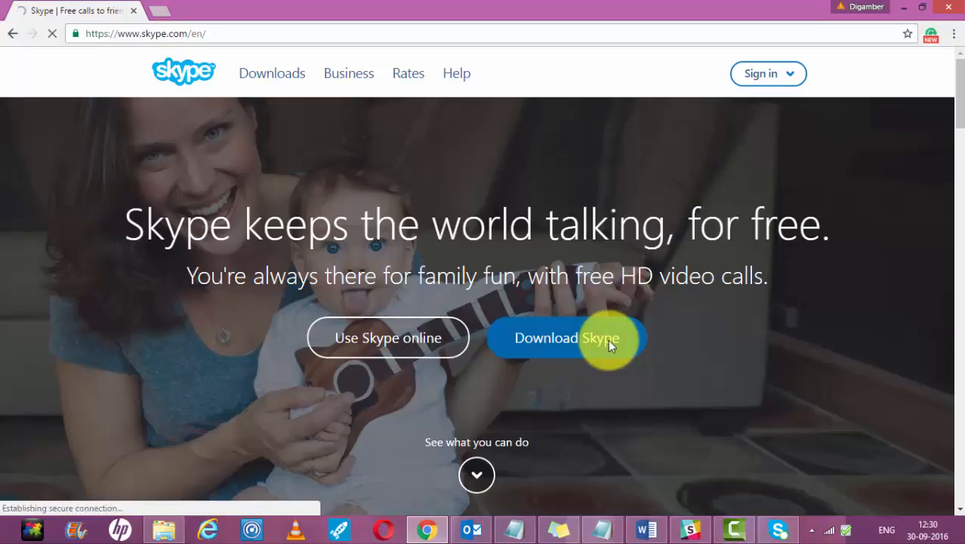
{"action": "left_click", "coordinate": [566, 337]}
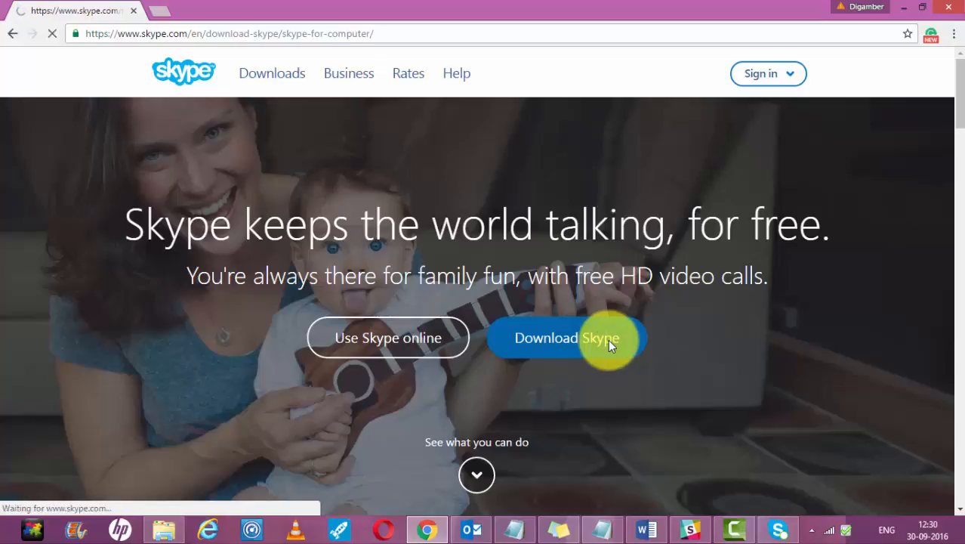
{"action": "left_click", "coordinate": [566, 338]}
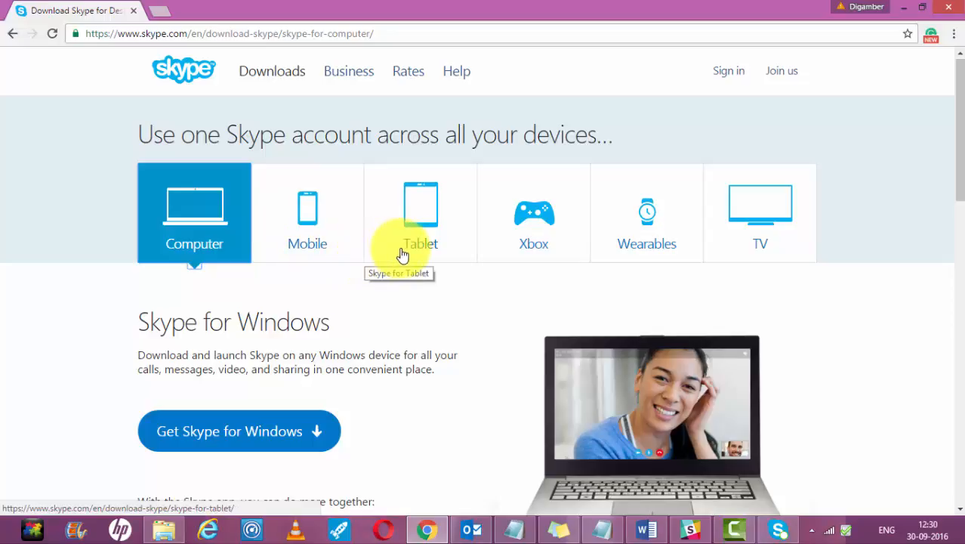
{"action": "mouse_move", "coordinate": [226, 251]}
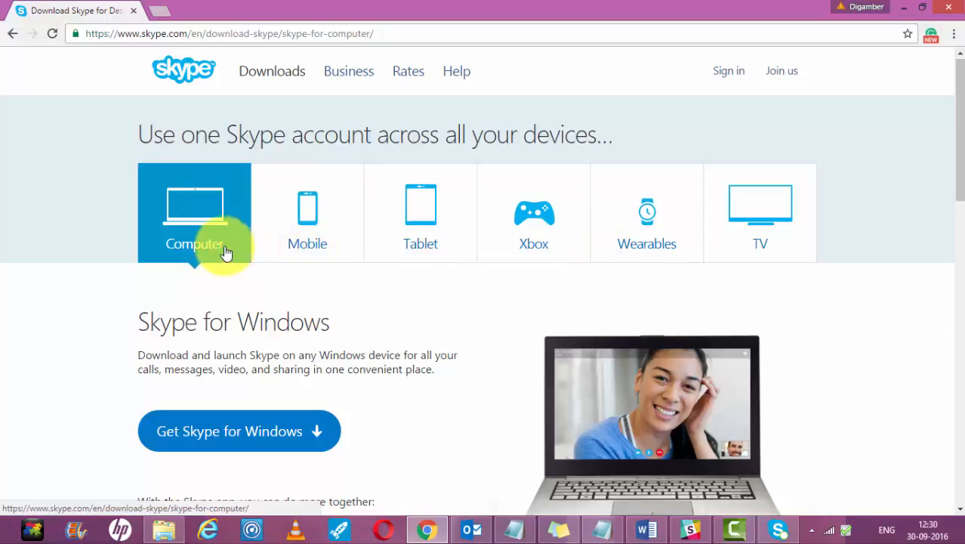
{"action": "mouse_move", "coordinate": [227, 252]}
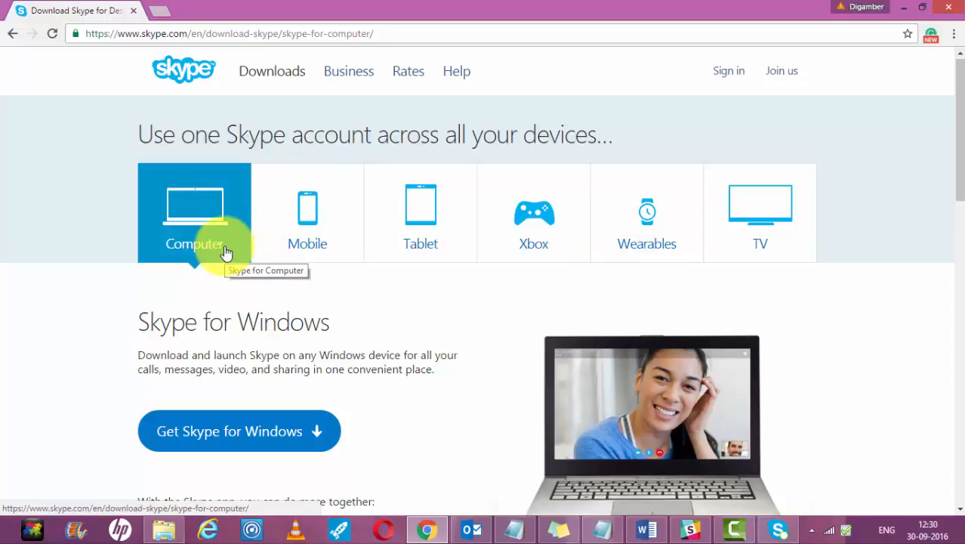
{"action": "mouse_move", "coordinate": [223, 230]}
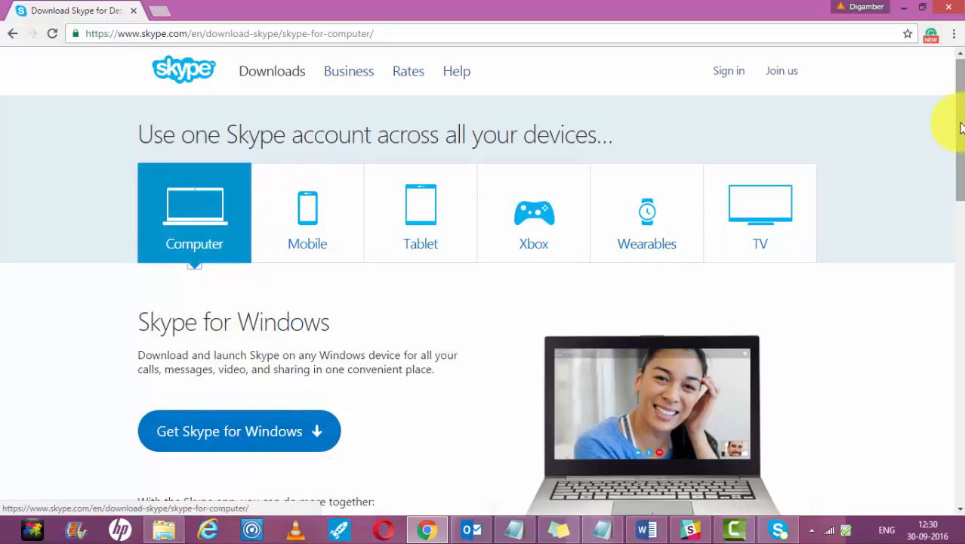
{"action": "scroll", "scroll_direction": "down", "scroll_amount": 3}
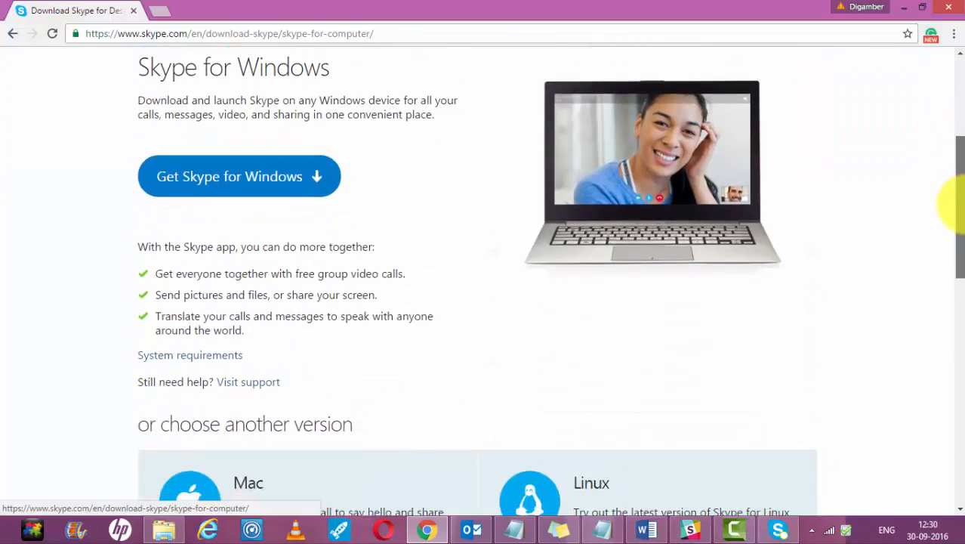
{"action": "scroll", "scroll_direction": "down", "scroll_amount": 3}
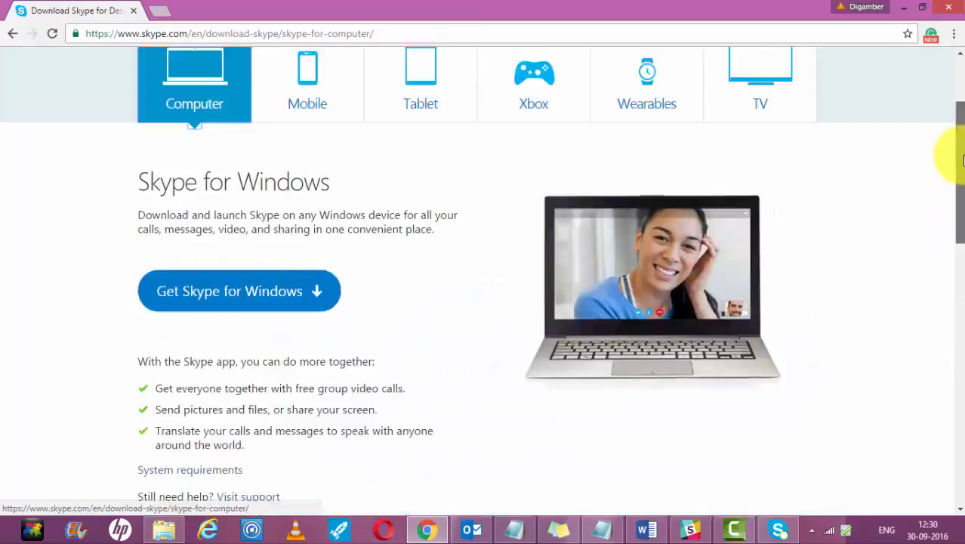
{"action": "scroll", "scroll_direction": "down", "scroll_amount": 3}
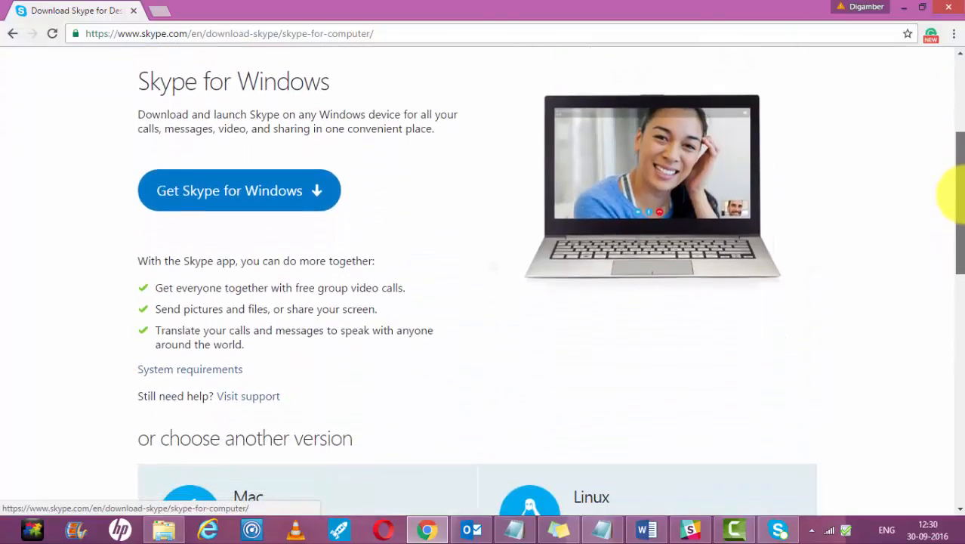
{"action": "scroll", "scroll_direction": "down", "scroll_amount": 3}
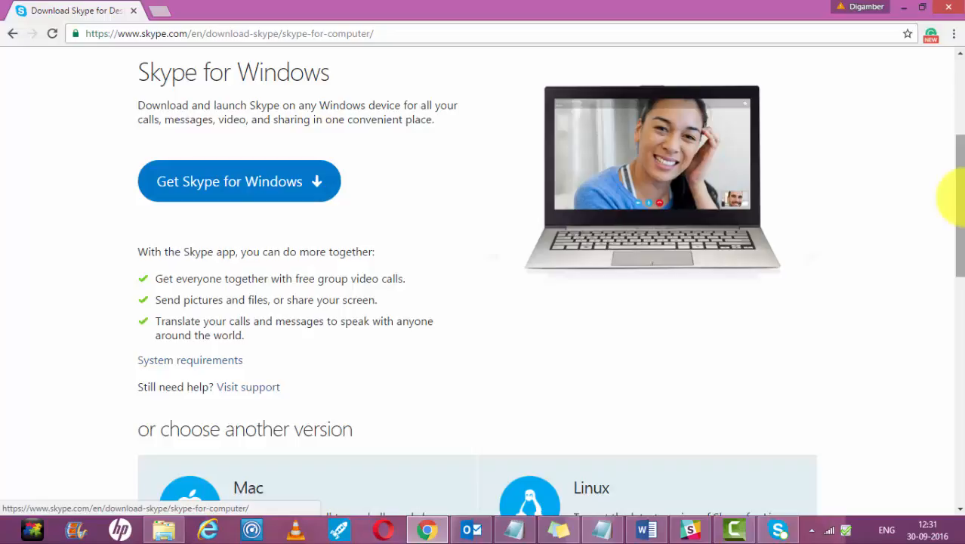
{"action": "mouse_move", "coordinate": [889, 309]}
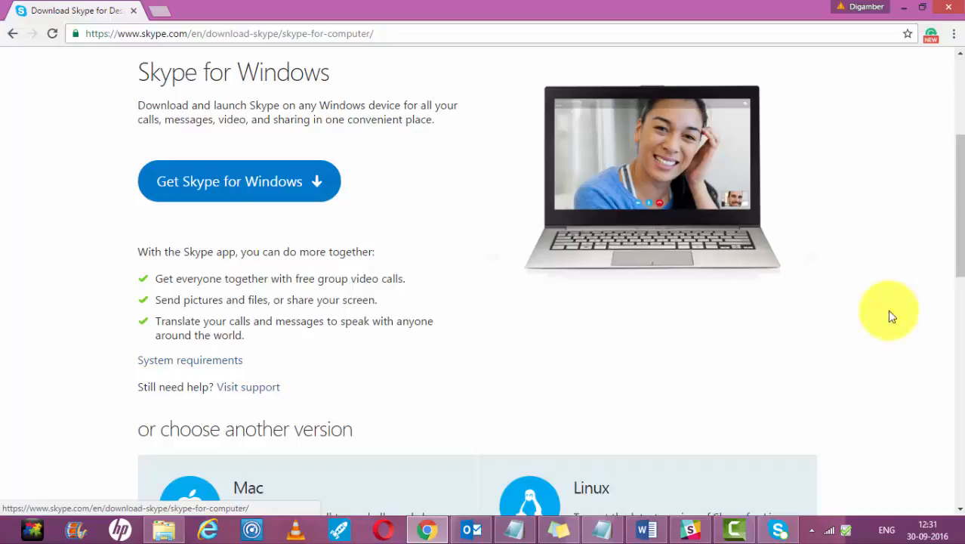
- Launch the Skype desktop app from the taskbar to reach its sign-in window
{"action": "left_click", "coordinate": [779, 528]}
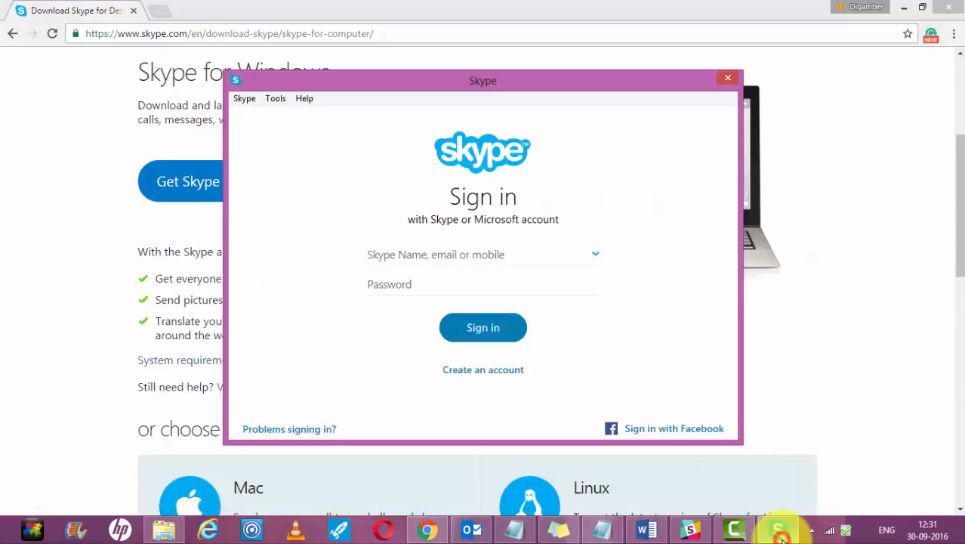
{"action": "mouse_move", "coordinate": [468, 237]}
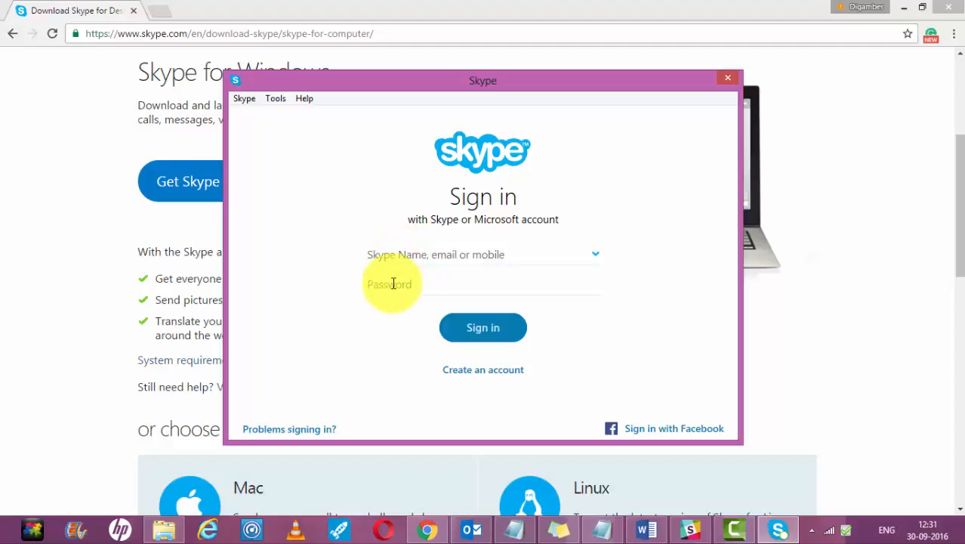
{"action": "left_click", "coordinate": [392, 283]}
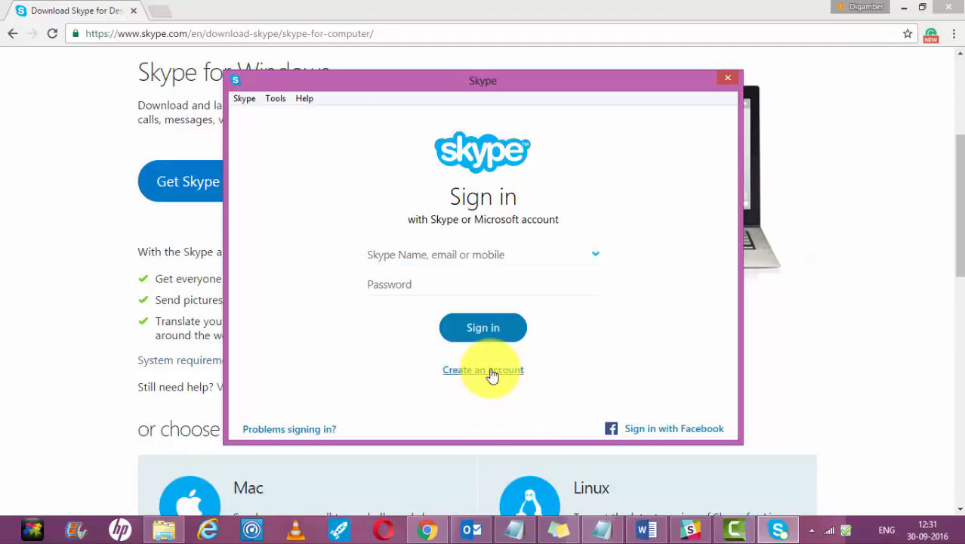
{"action": "left_click", "coordinate": [483, 284]}
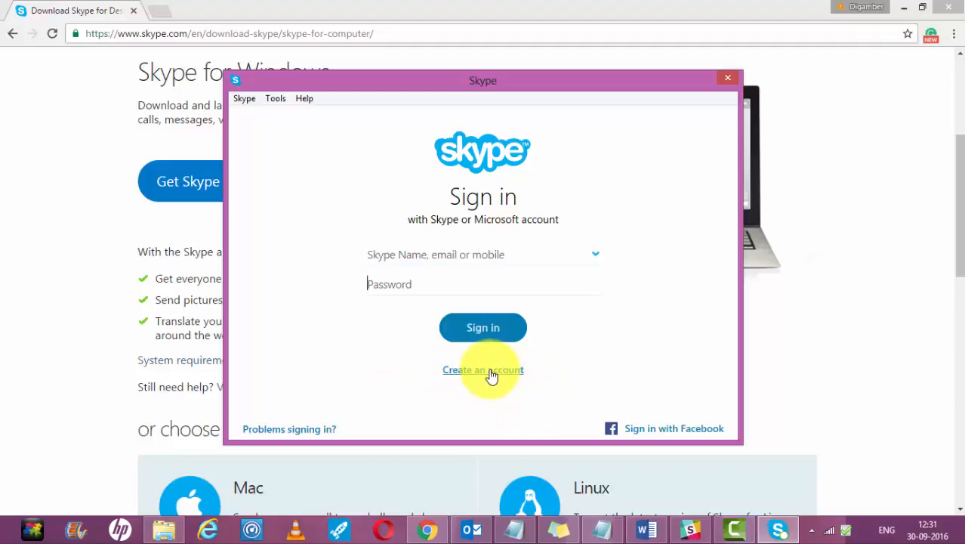
- Choose 'Create an account' and focus the empty Phone number field
{"action": "left_click", "coordinate": [482, 369]}
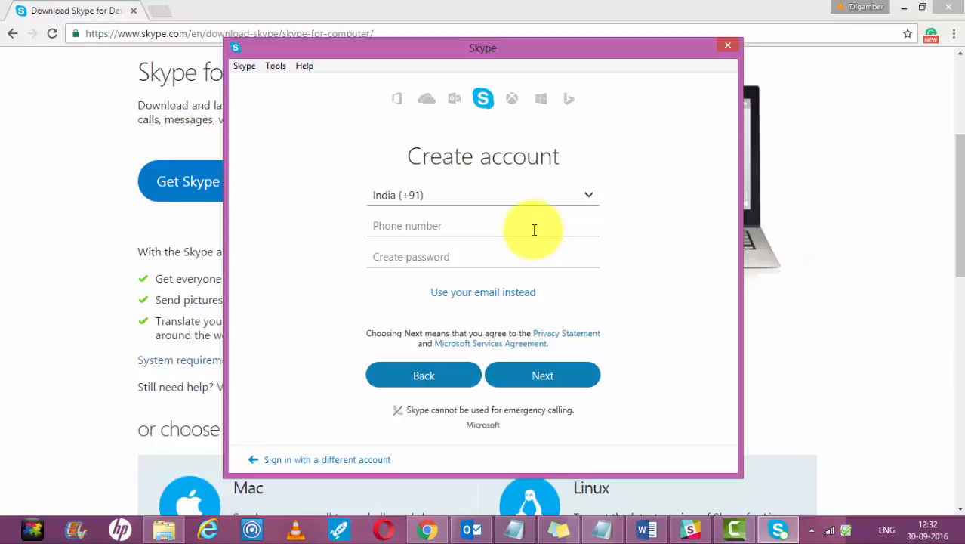
{"action": "mouse_move", "coordinate": [455, 283]}
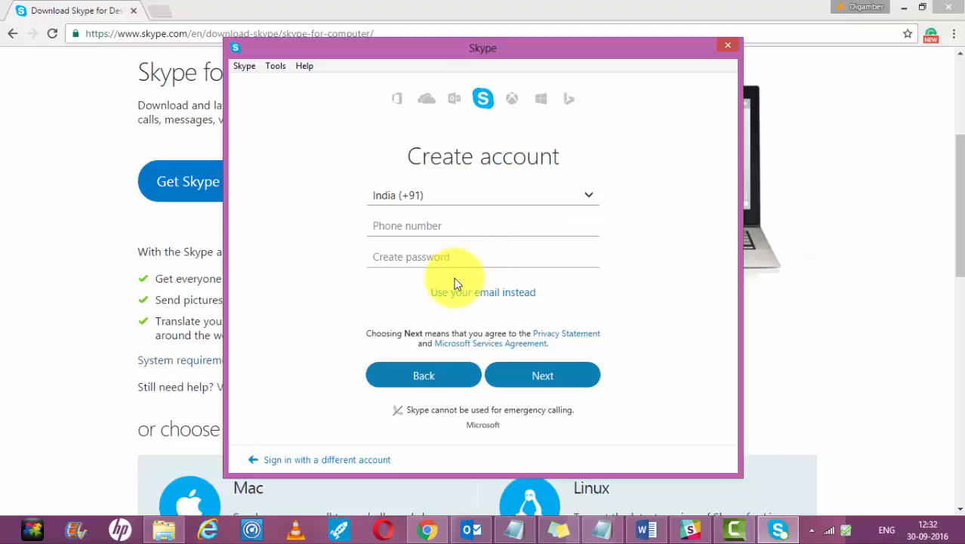
{"action": "mouse_move", "coordinate": [589, 306]}
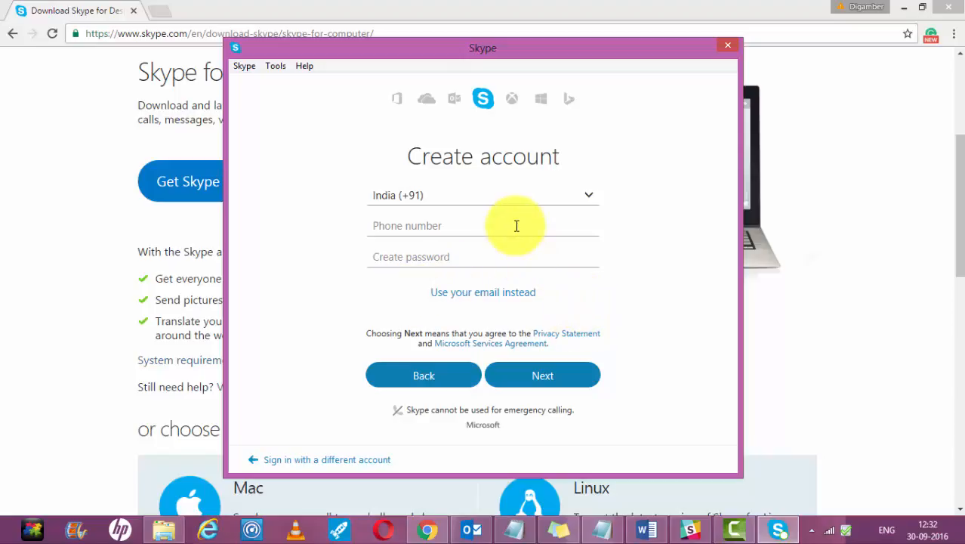
{"action": "left_click", "coordinate": [483, 226]}
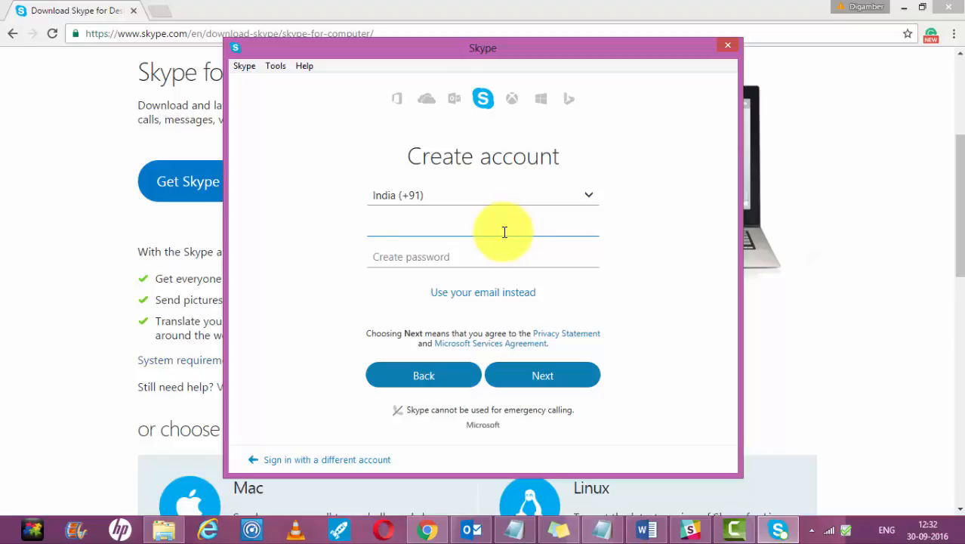
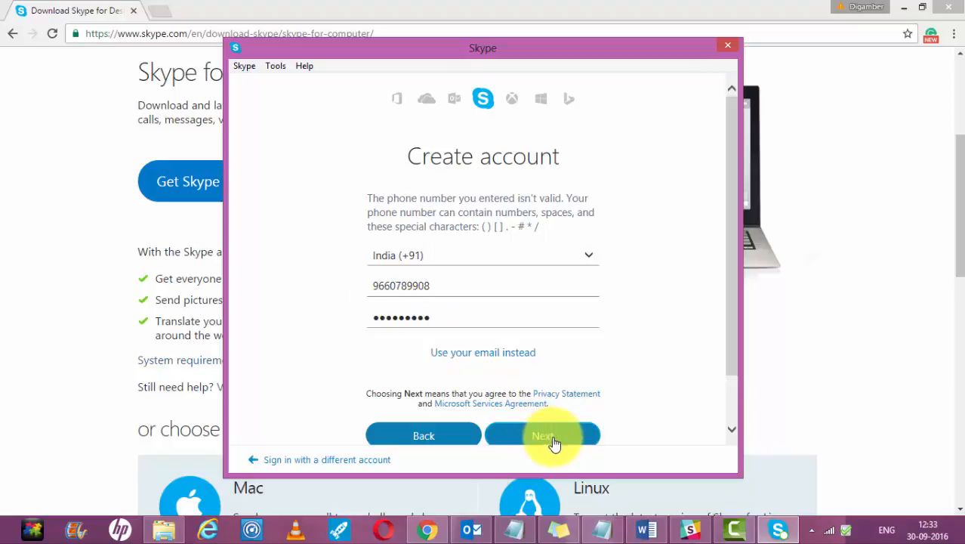
{"action": "left_click", "coordinate": [542, 436]}
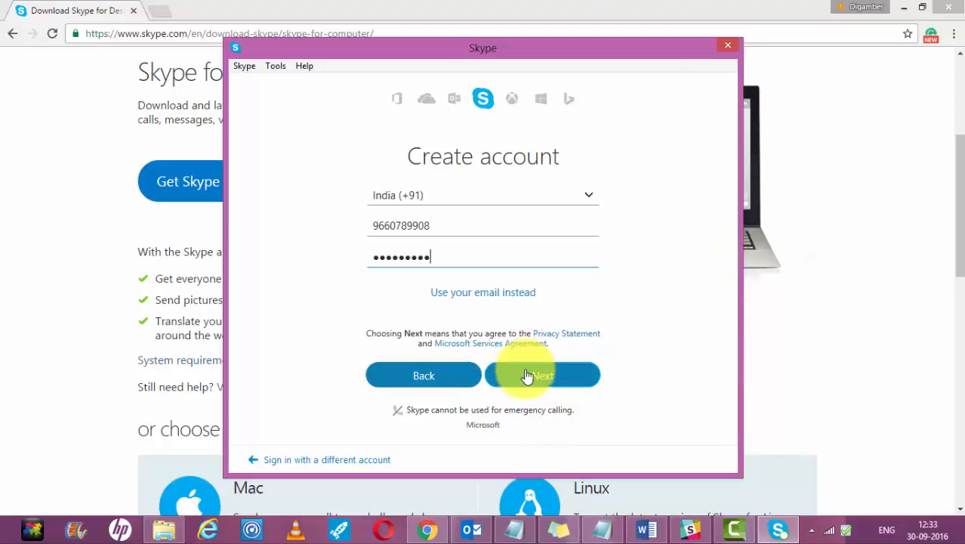
{"action": "left_click", "coordinate": [541, 375]}
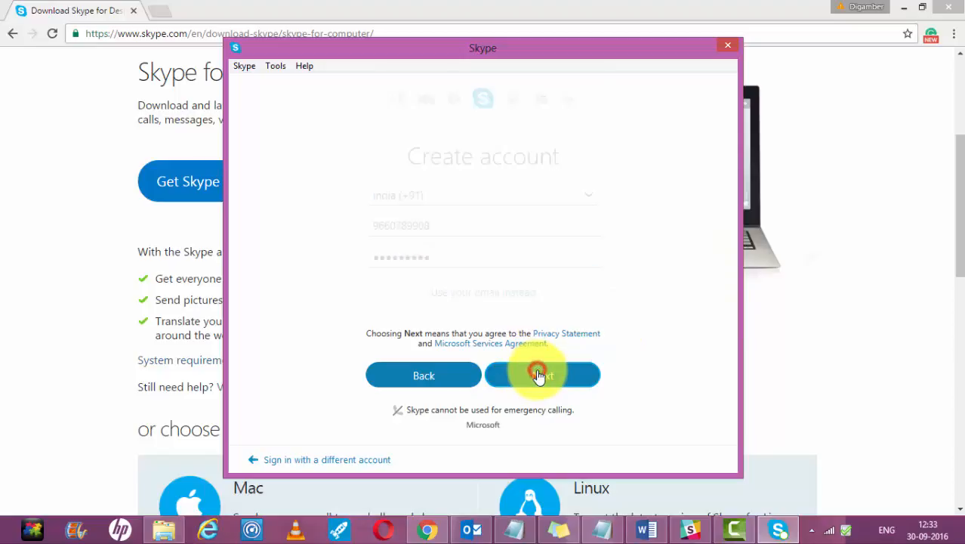
{"action": "left_click", "coordinate": [542, 375]}
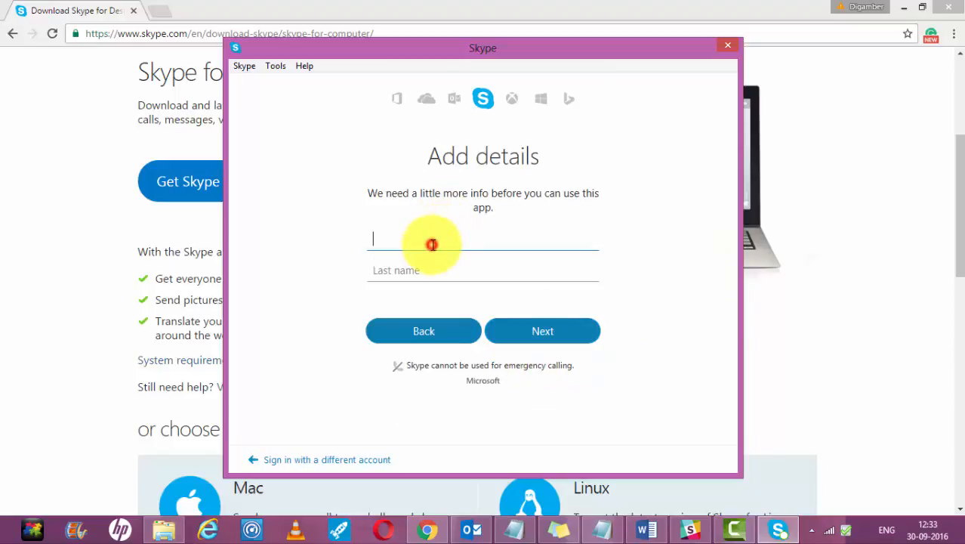
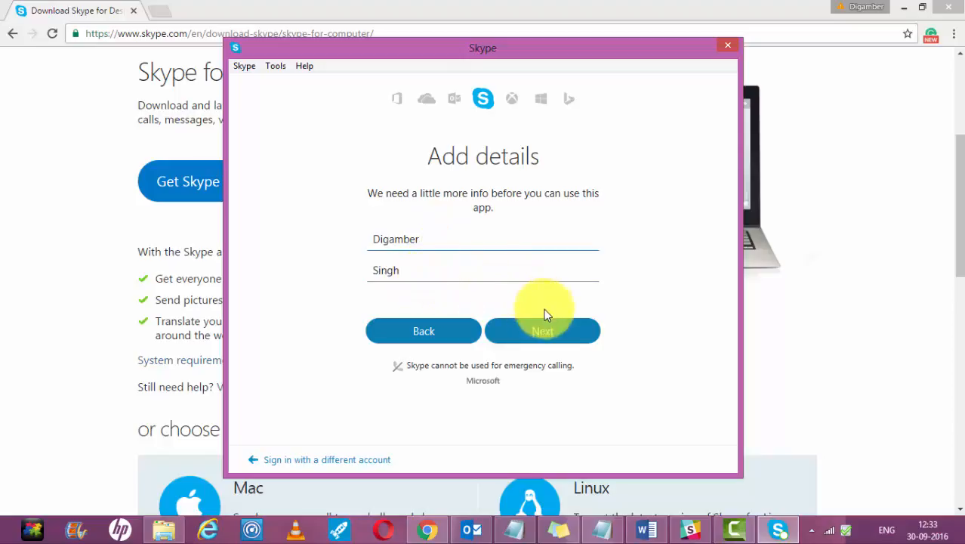
{"action": "left_click", "coordinate": [542, 330]}
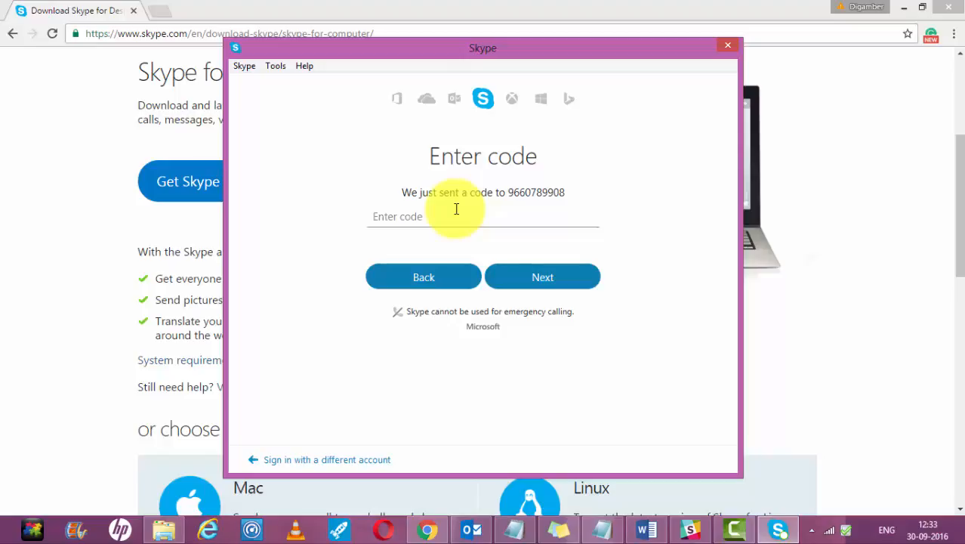
{"action": "left_click", "coordinate": [456, 216]}
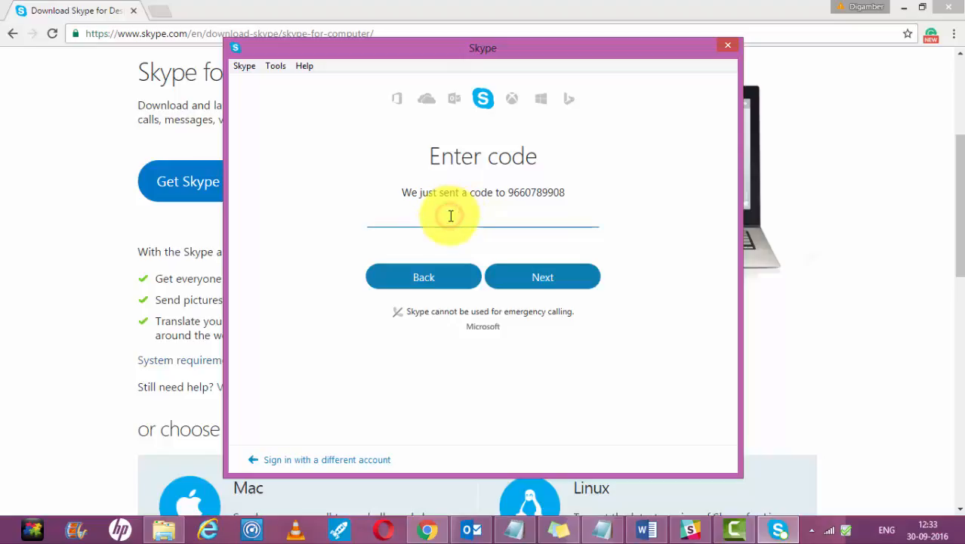
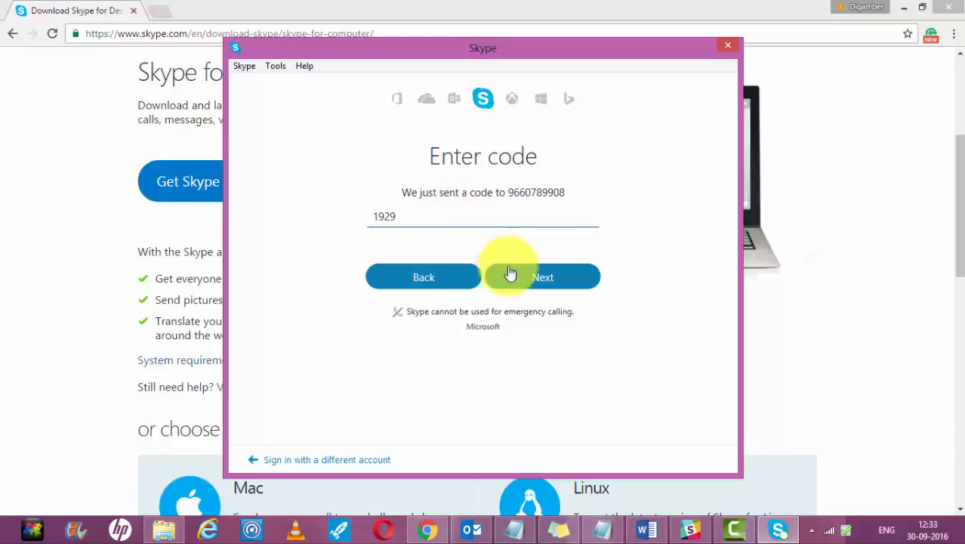
{"action": "left_click", "coordinate": [542, 276]}
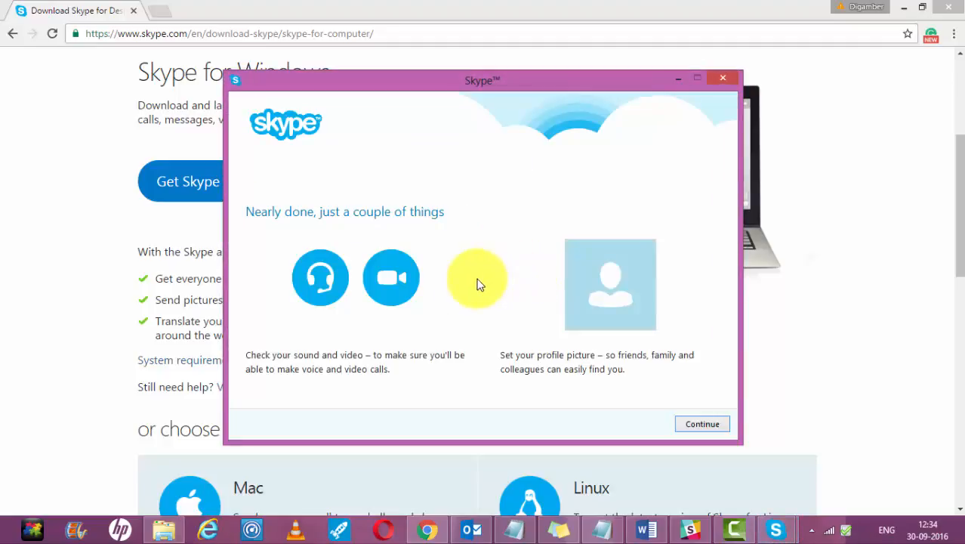
{"action": "mouse_move", "coordinate": [492, 295]}
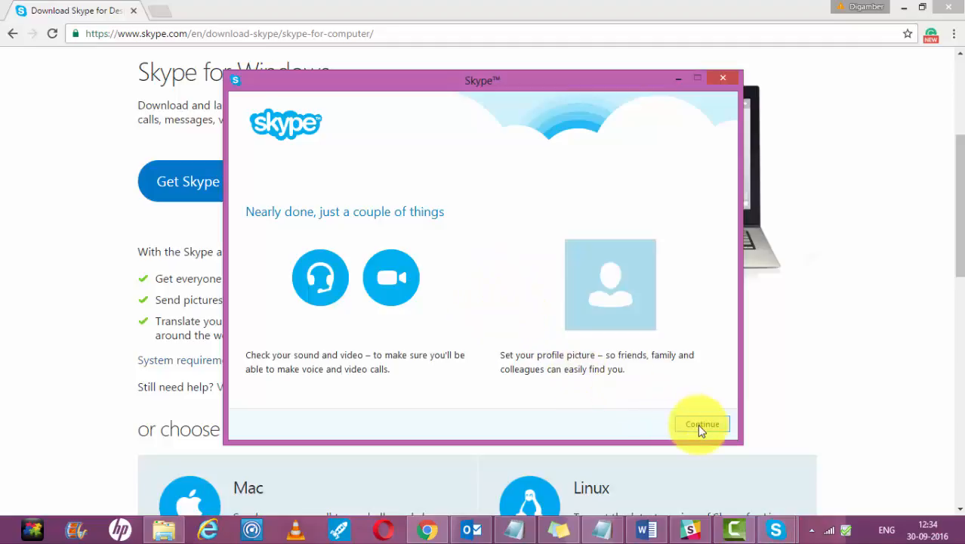
- Continue past the setup overview and accept the sound and video settings
{"action": "left_click", "coordinate": [701, 424]}
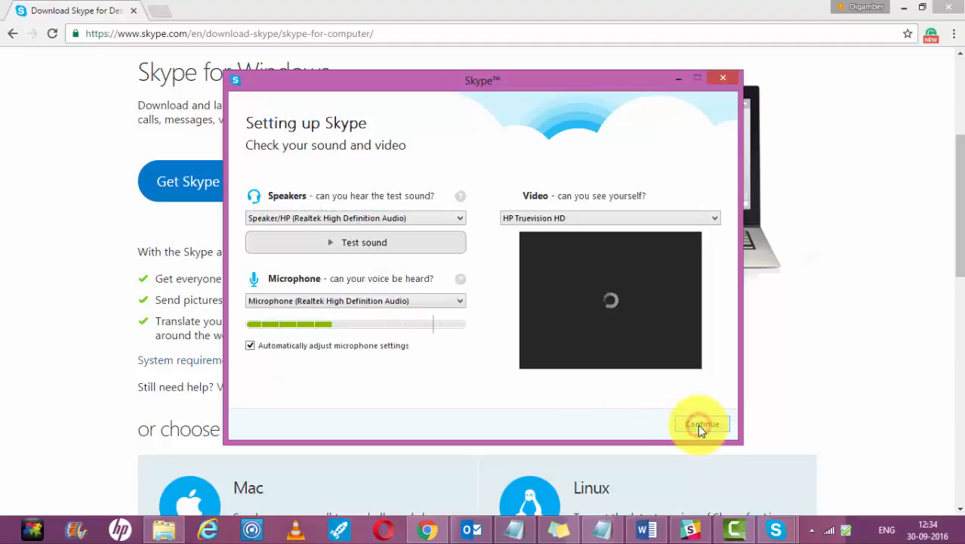
{"action": "left_click", "coordinate": [702, 423]}
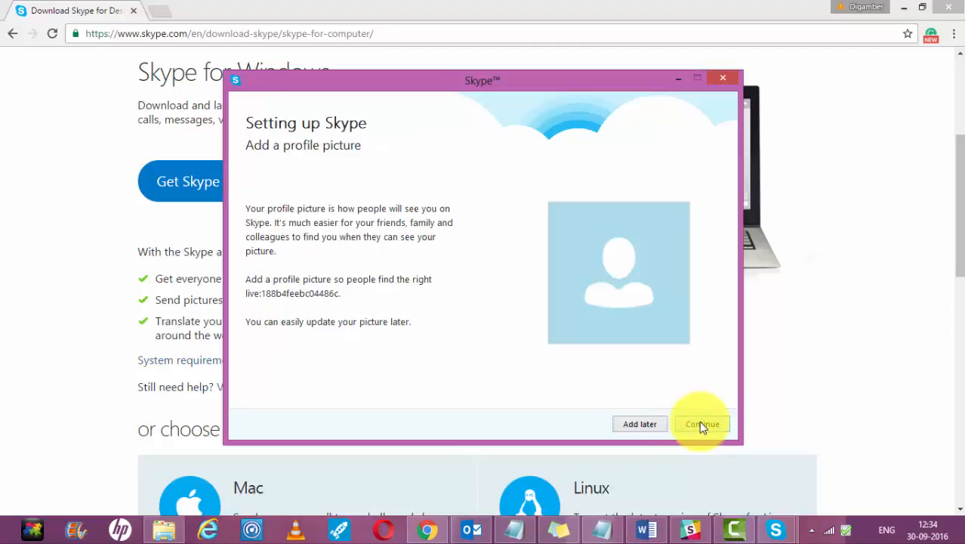
{"action": "mouse_move", "coordinate": [639, 423]}
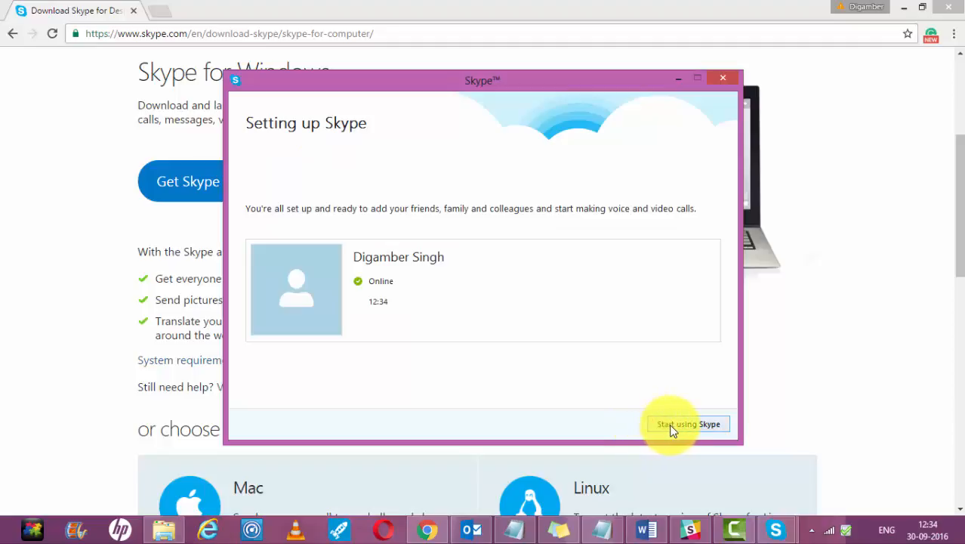
- Choose 'Start using Skype' to open the main window with the Echo contact
{"action": "left_click", "coordinate": [688, 424]}
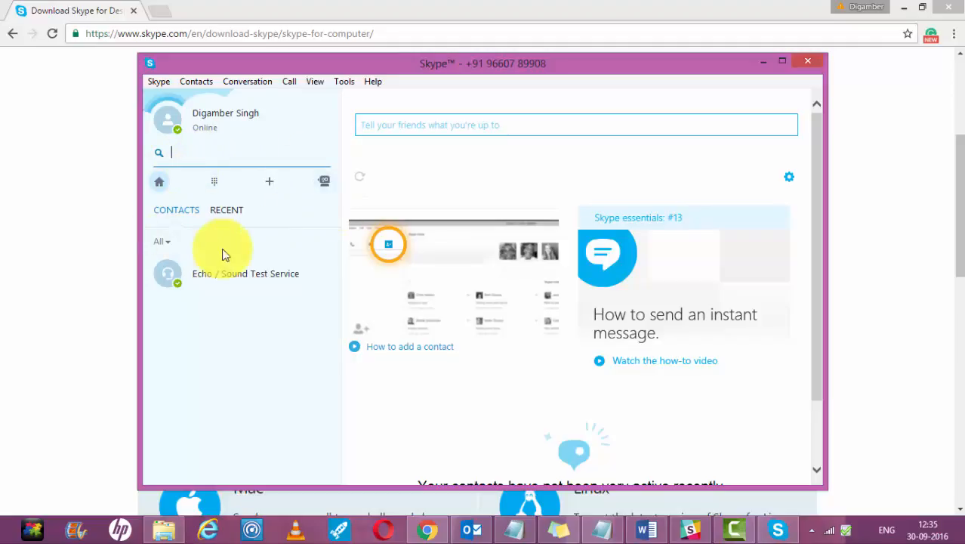
{"action": "mouse_move", "coordinate": [208, 202]}
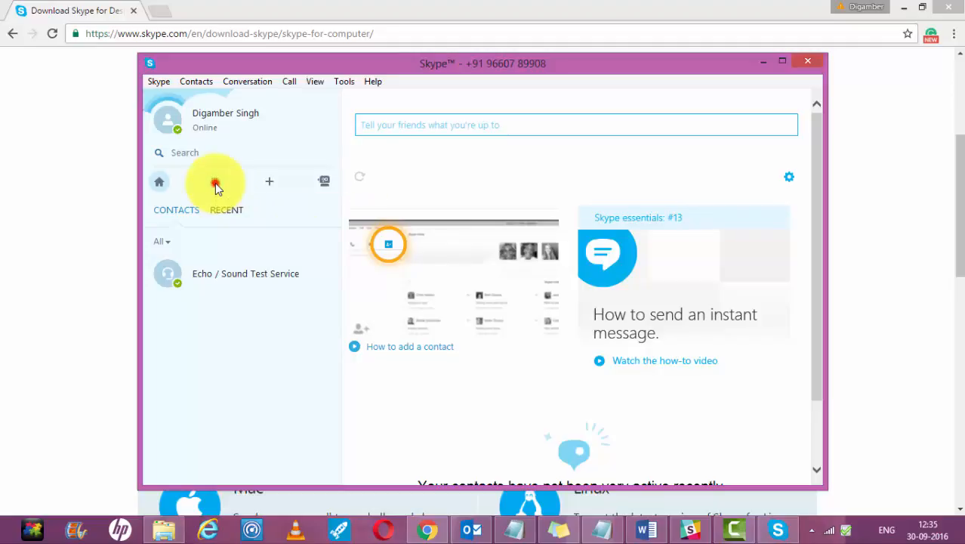
- Open the dial pad and select United States (+1) as the calling country
{"action": "left_click", "coordinate": [214, 181]}
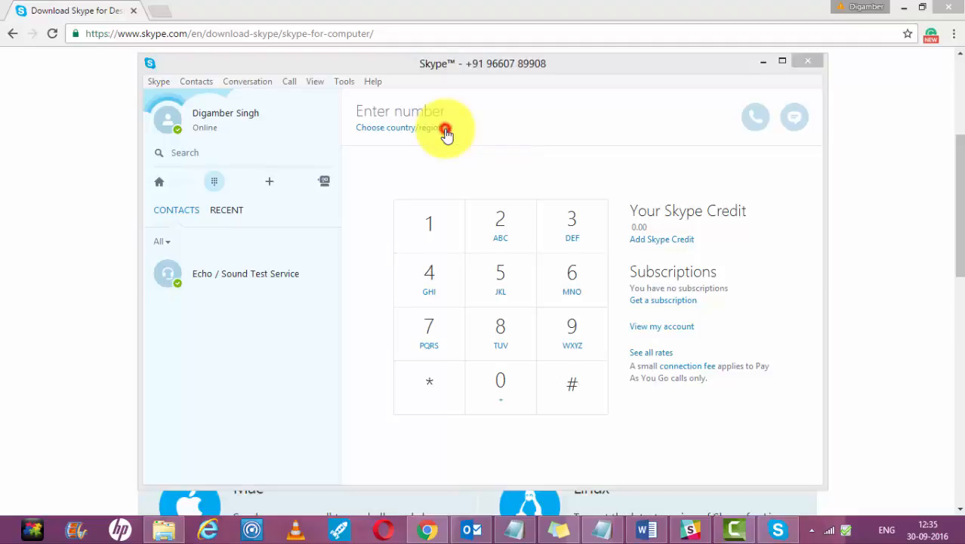
{"action": "left_click", "coordinate": [404, 127]}
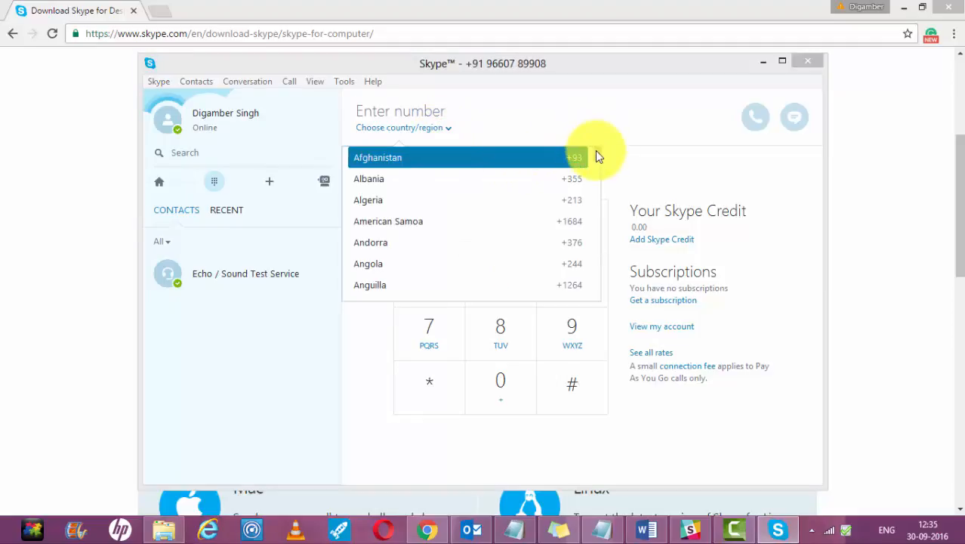
{"action": "scroll", "scroll_direction": "down", "scroll_amount": 3}
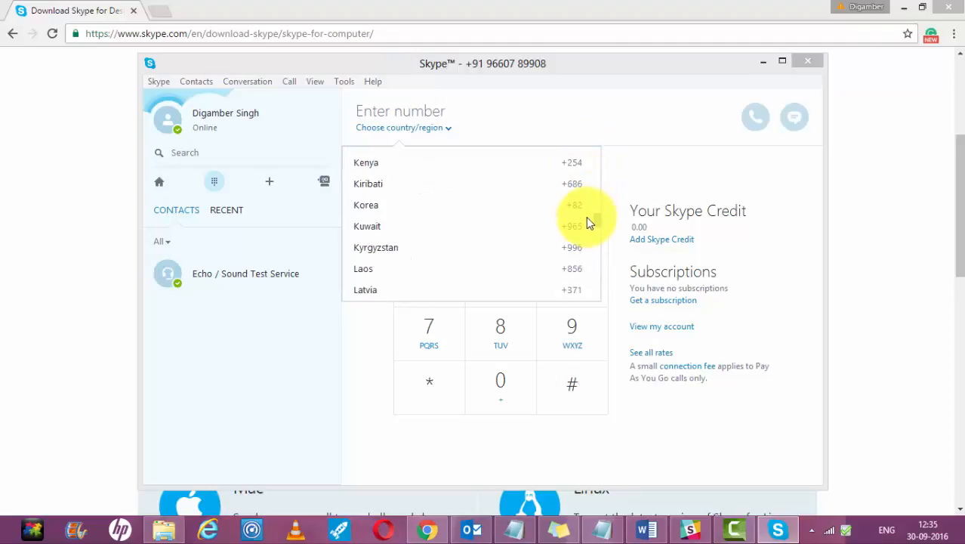
{"action": "scroll", "scroll_direction": "down", "scroll_amount": 3}
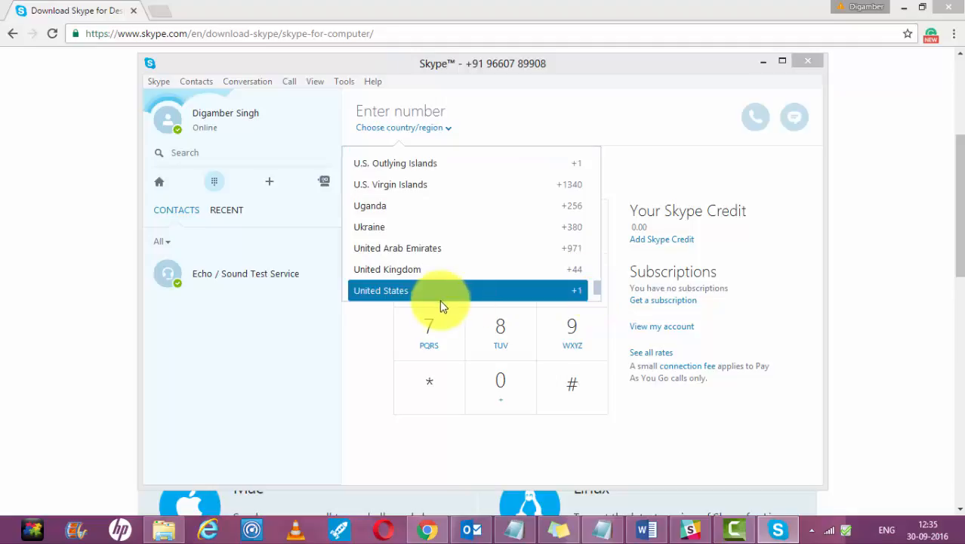
{"action": "left_click", "coordinate": [380, 290]}
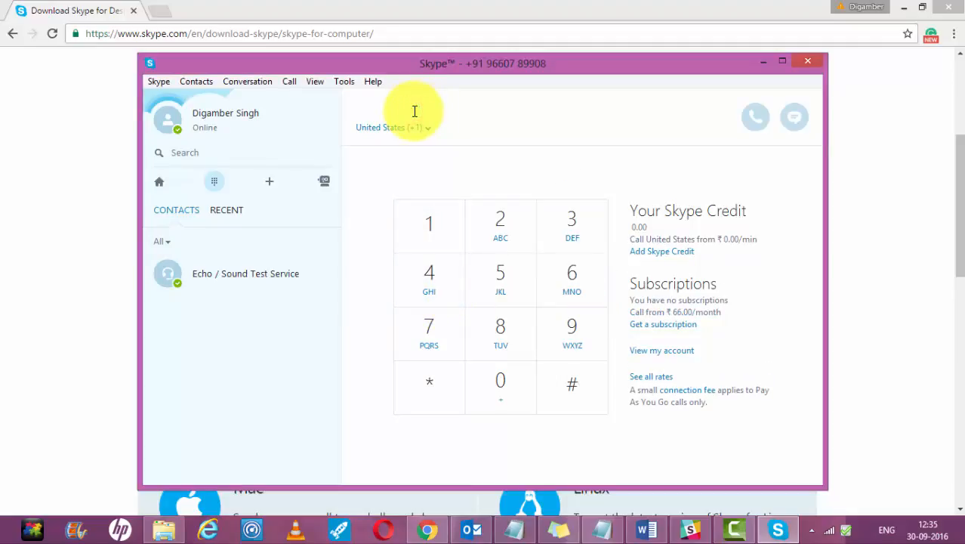
{"action": "left_click", "coordinate": [385, 112]}
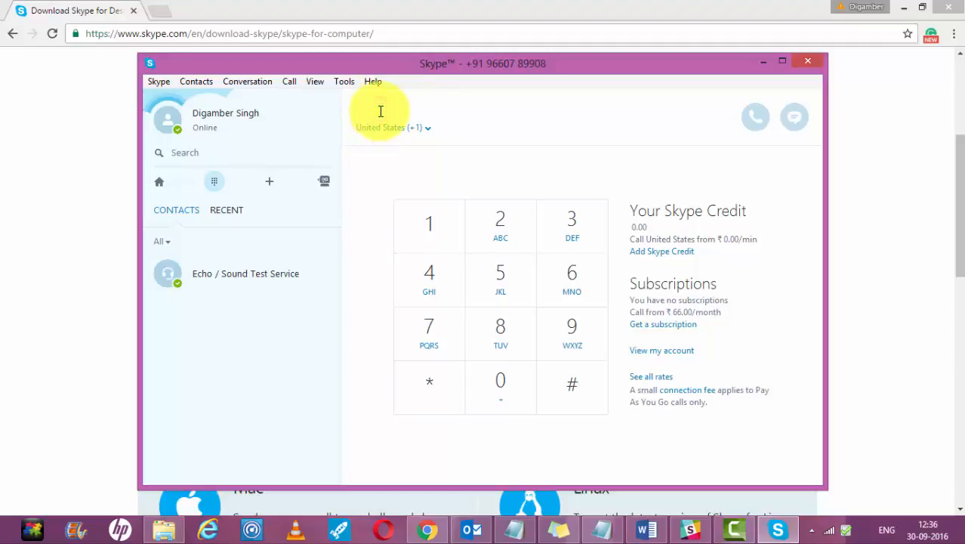
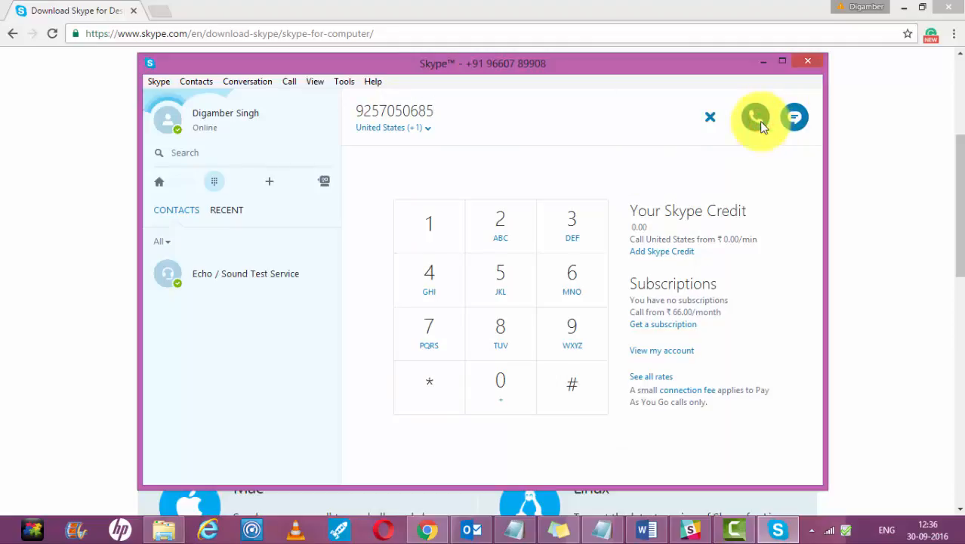
- Call the dialled US number, let it ring, then end it unanswered
{"action": "left_click", "coordinate": [755, 117]}
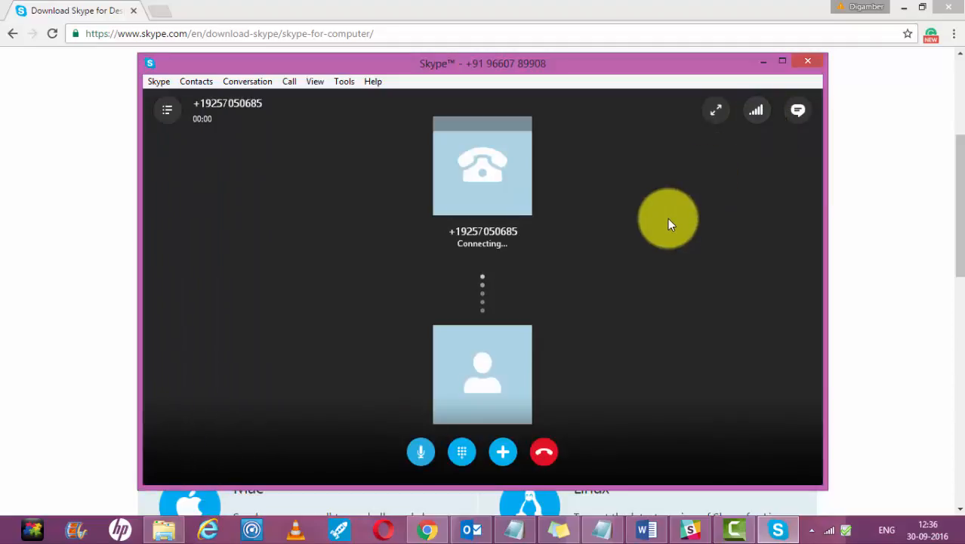
{"action": "mouse_move", "coordinate": [660, 224]}
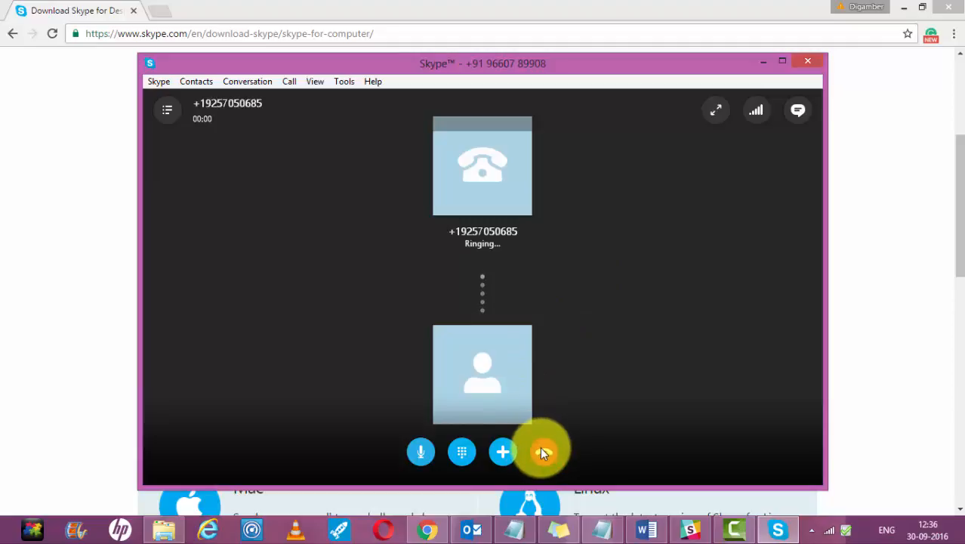
{"action": "mouse_move", "coordinate": [544, 451]}
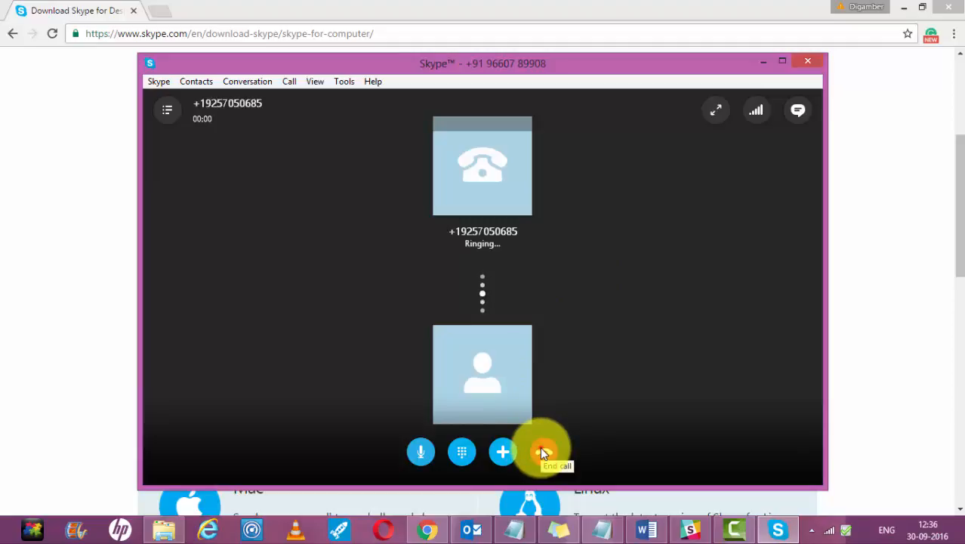
{"action": "left_click", "coordinate": [544, 451]}
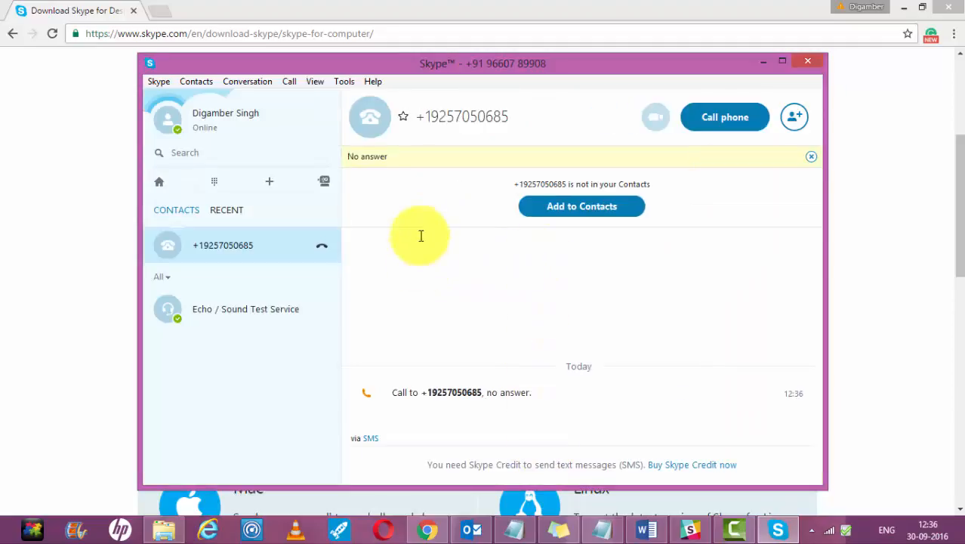